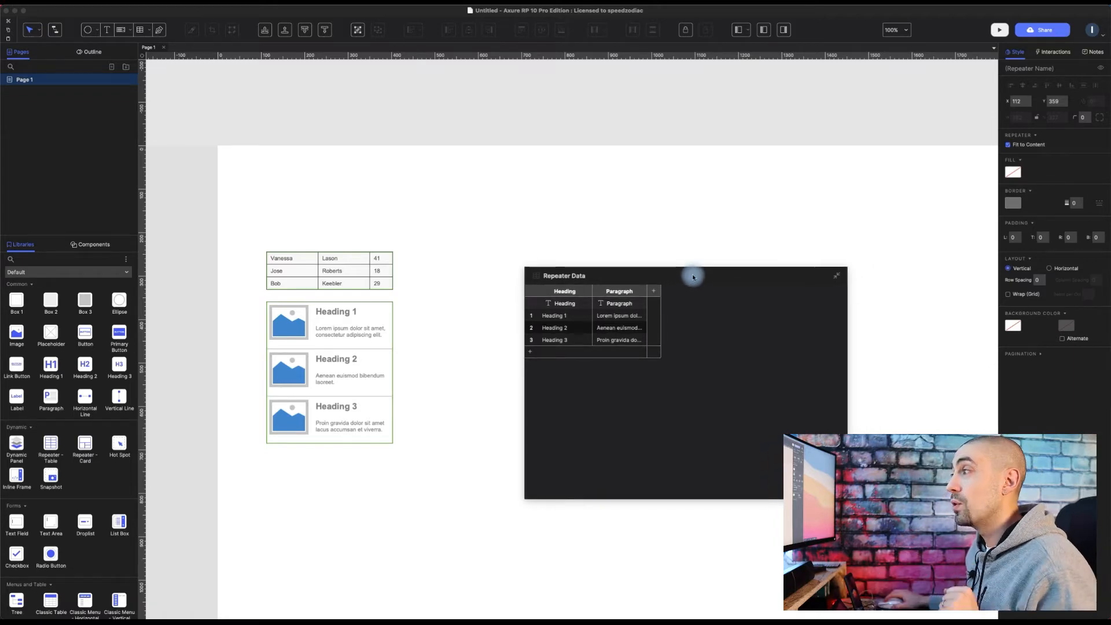
Drag the Repeater Data window left so it sits beside the repeater cards
{"action": "left_click_drag", "start_coordinate": [684, 276], "coordinate": [569, 311]}
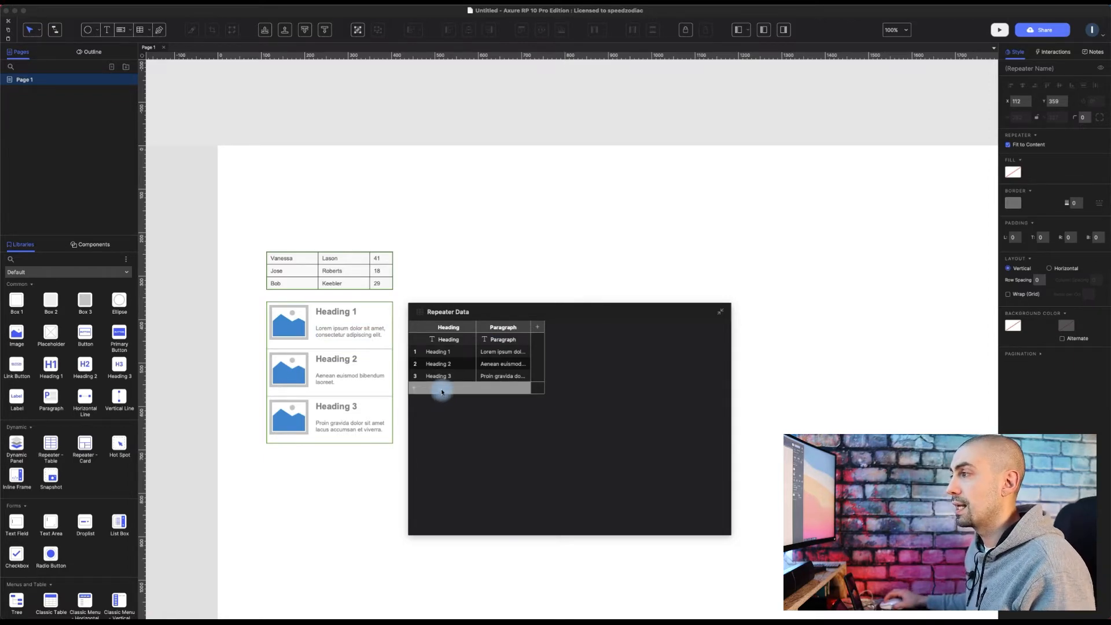
{"action": "left_click", "coordinate": [537, 327]}
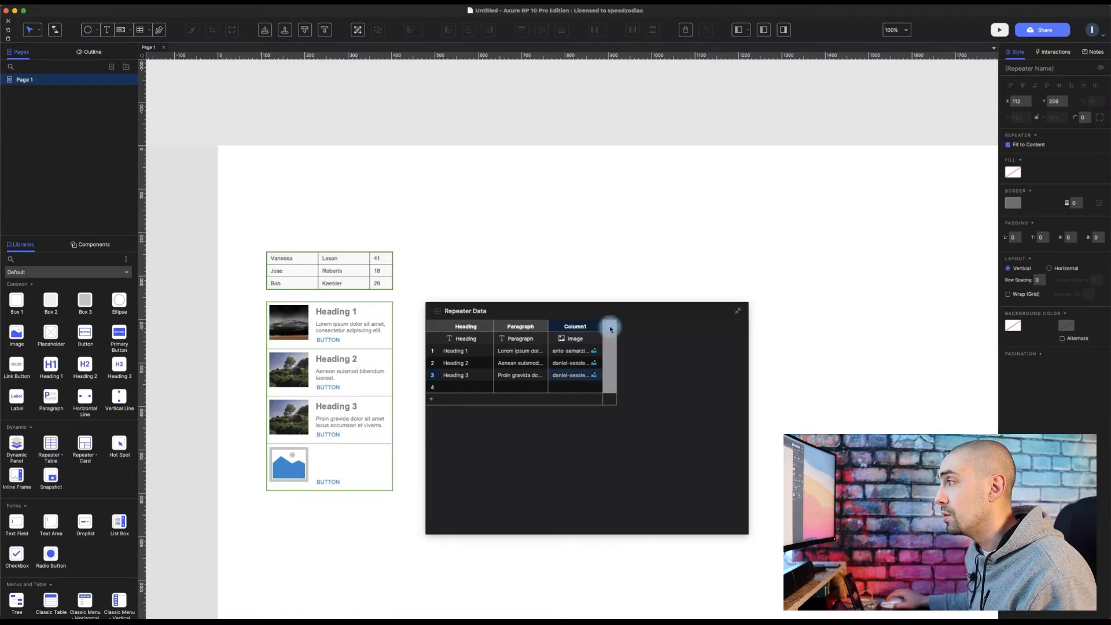
Add a new Column2 to the Repeater Data table for the button labels
{"action": "left_click", "coordinate": [610, 326]}
{"action": "type", "text": "blah 2"}
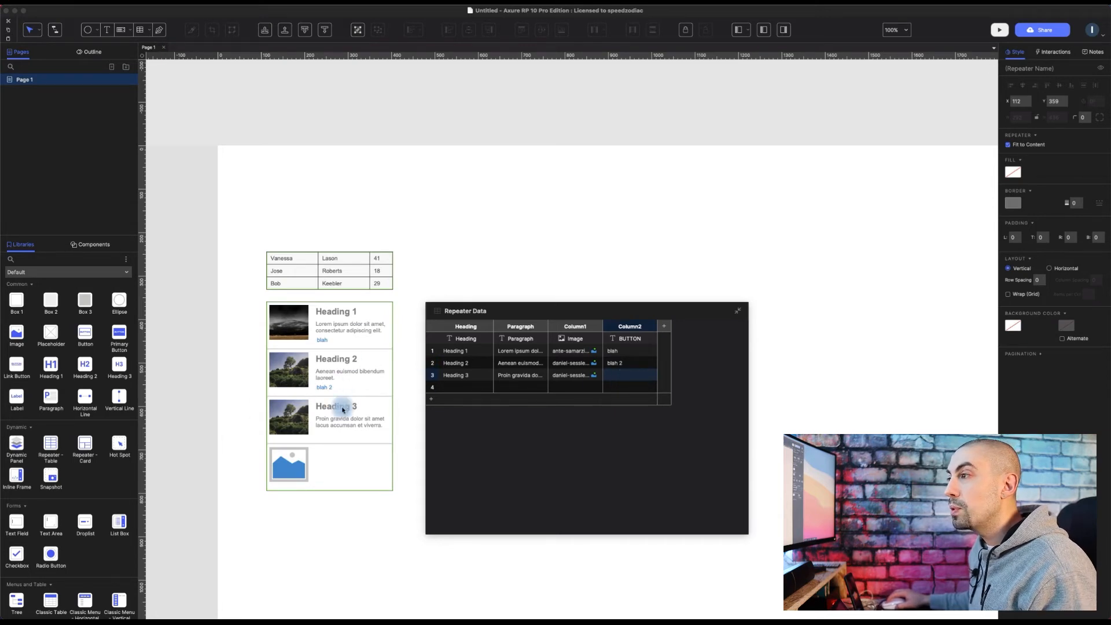